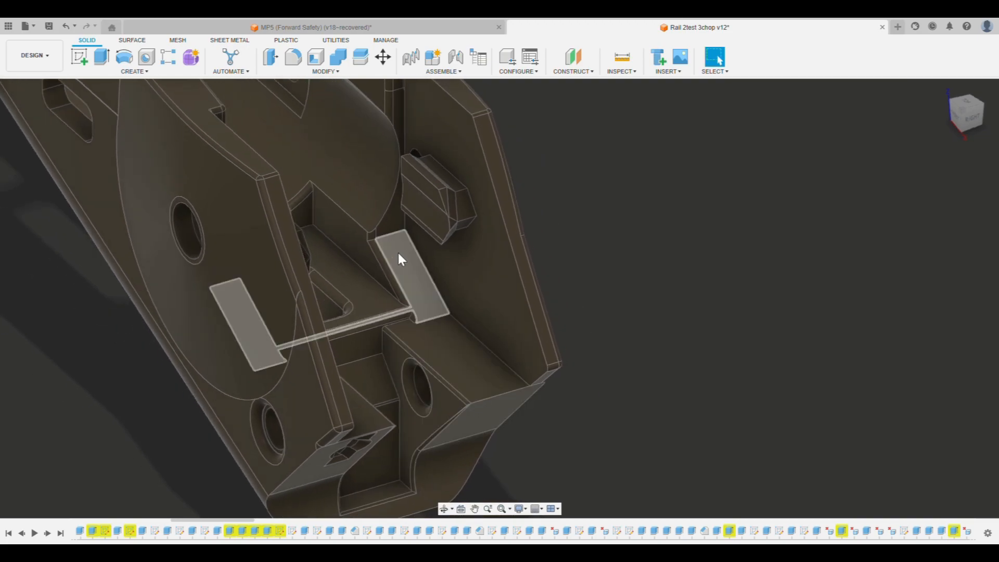
Orbit the rail part toward the right/top view to look down on the oval-slotted plate
left_click_drag(398, 259, 342, 303)
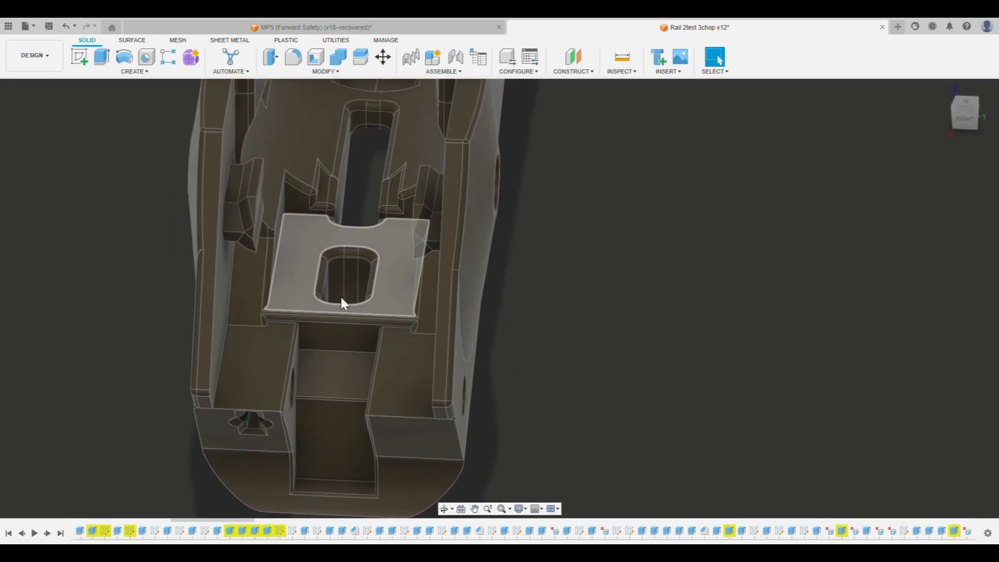